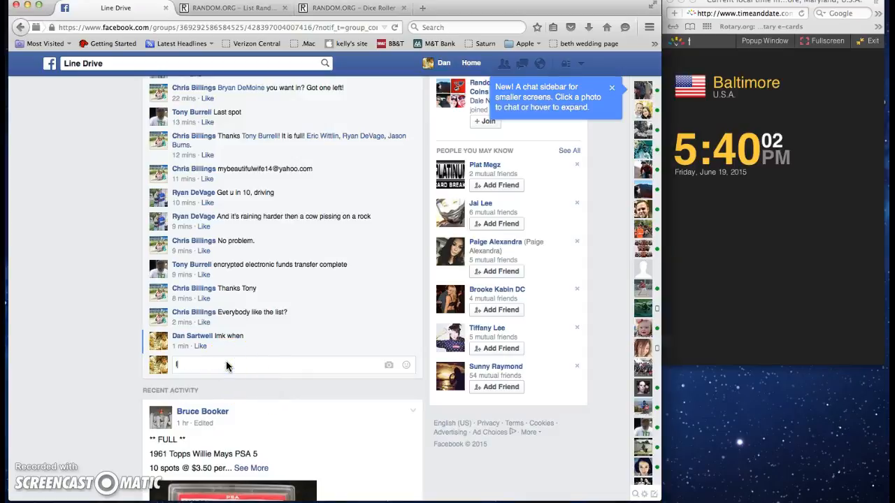
Select the numbered list of ten spot names in the Line Drive group comment
type("live")
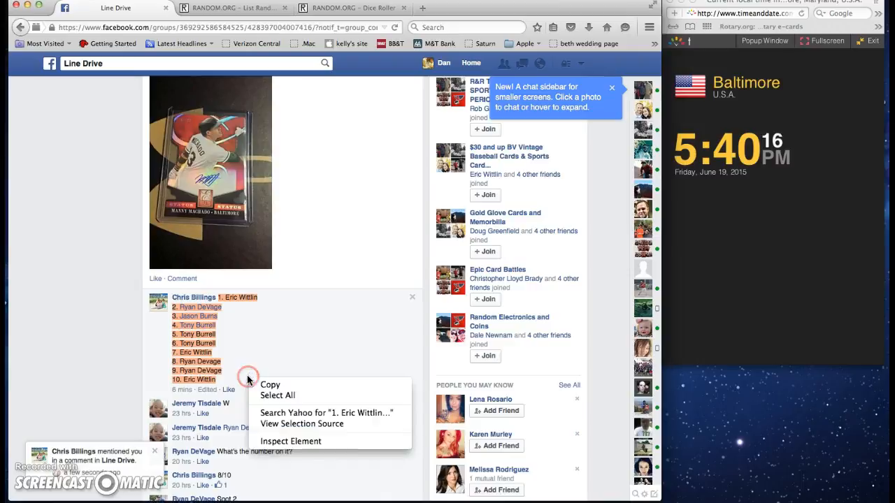
Copy the ten names and bring them into the List Randomizer item box
left_click(269, 389)
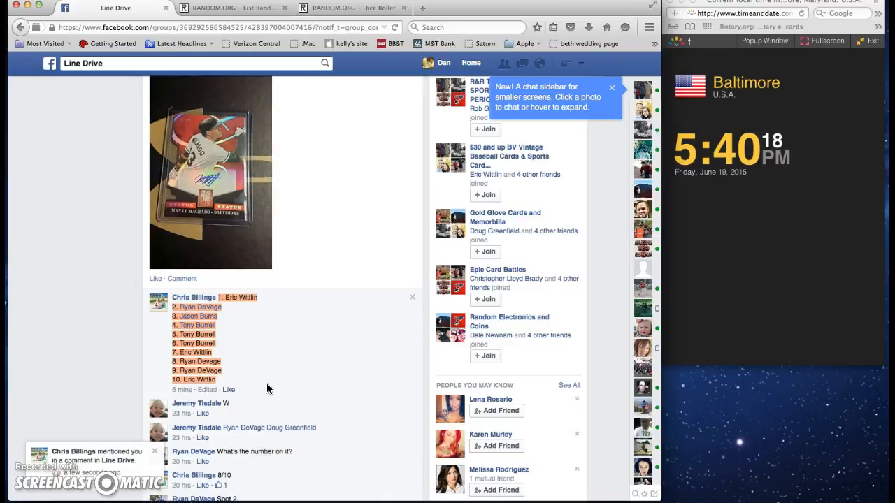
left_click(234, 9)
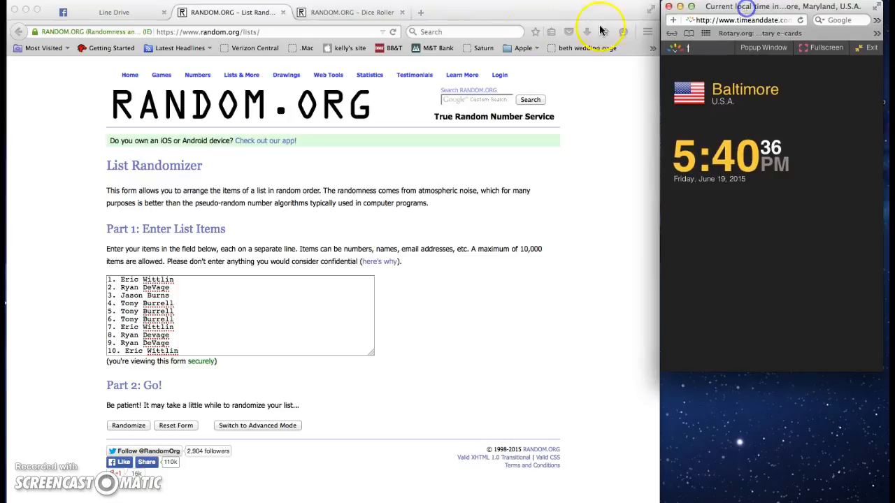
Roll two dice on the Dice Roller, getting a six and a four (total 10)
left_click(349, 12)
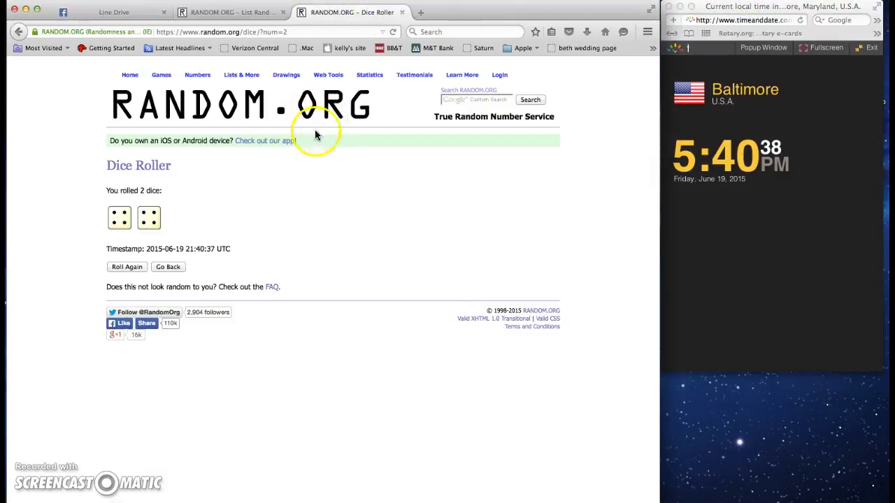
left_click(162, 76)
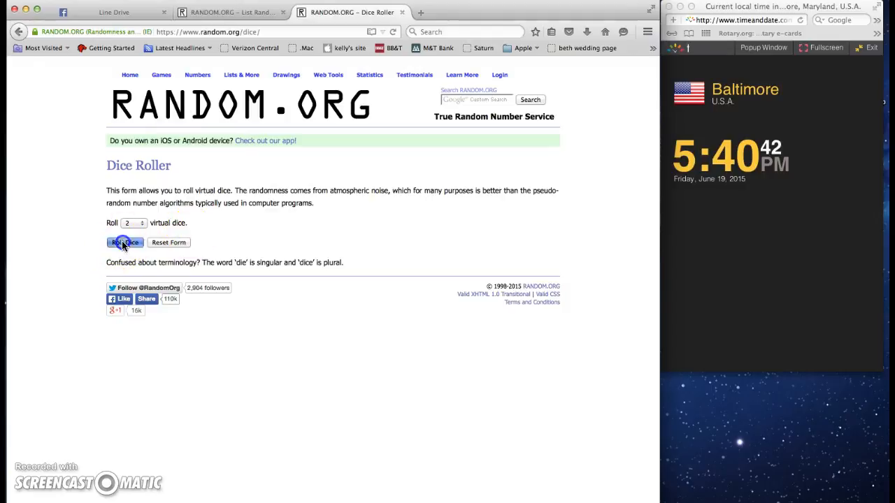
left_click(125, 242)
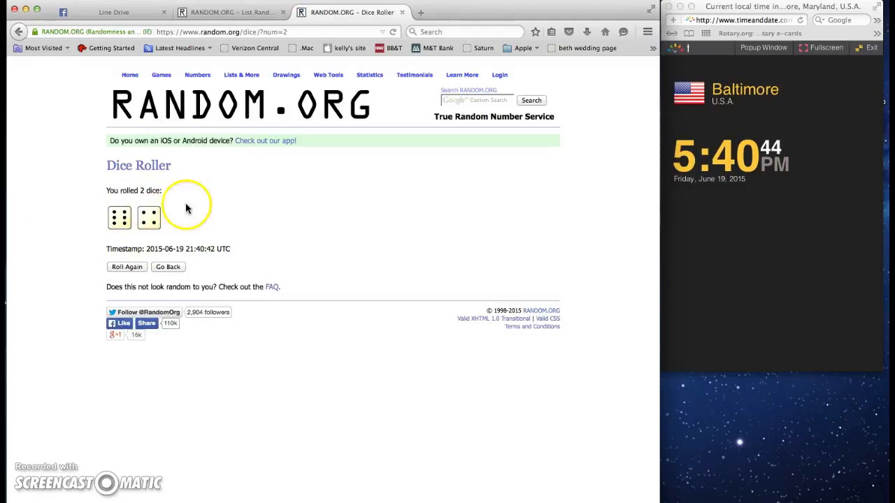
Randomize the ten-name list for the first time
left_click(230, 11)
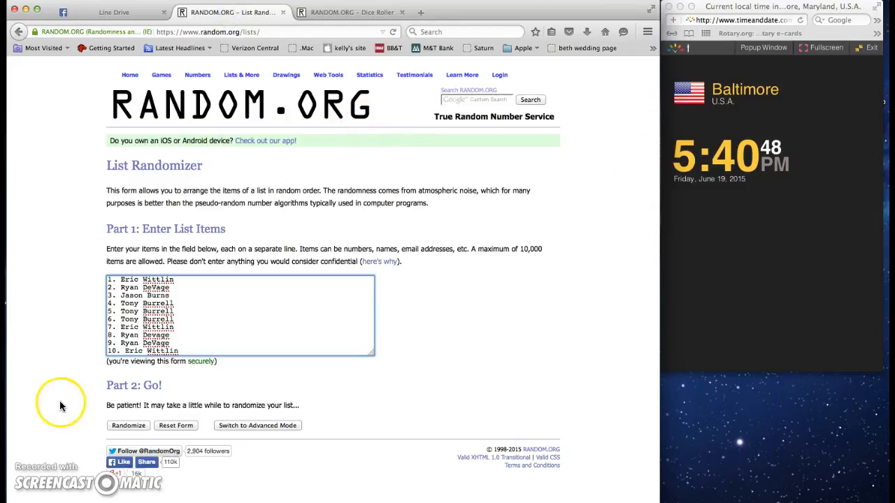
left_click(129, 424)
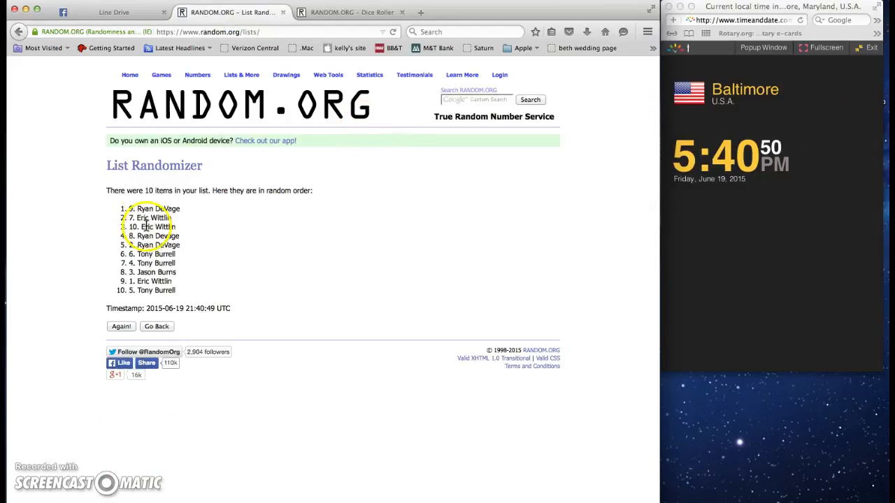
Reshuffle the name list with Again! until it reads 9 times, then recheck the dice roll
left_click(120, 327)
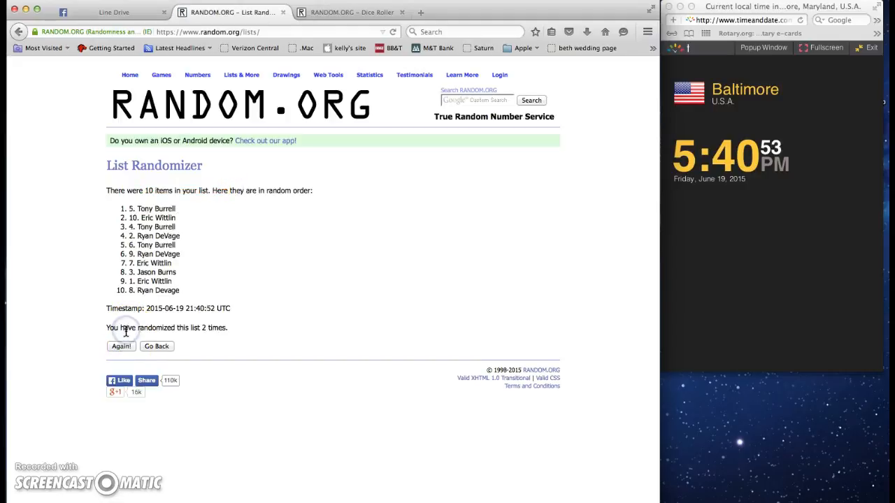
left_click(120, 346)
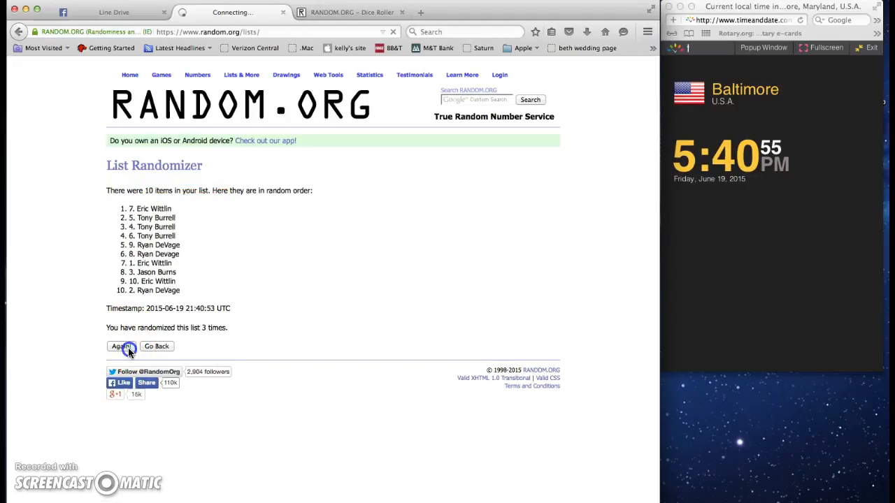
left_click(121, 346)
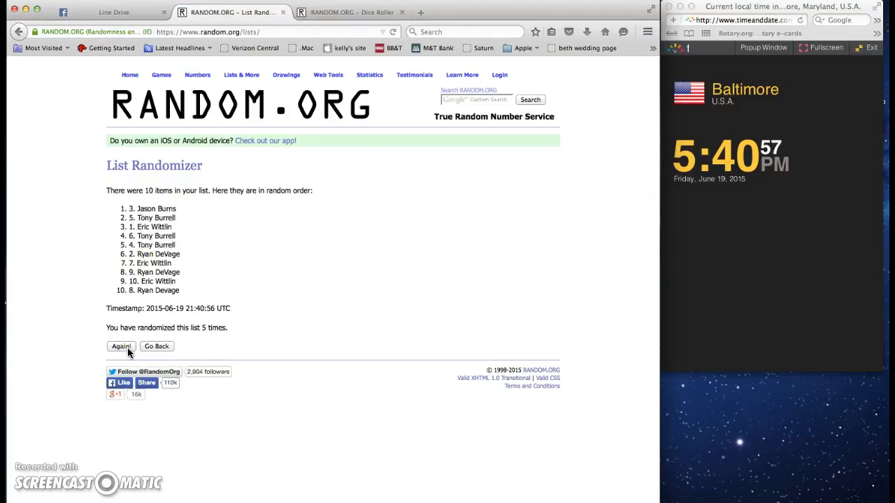
left_click(121, 346)
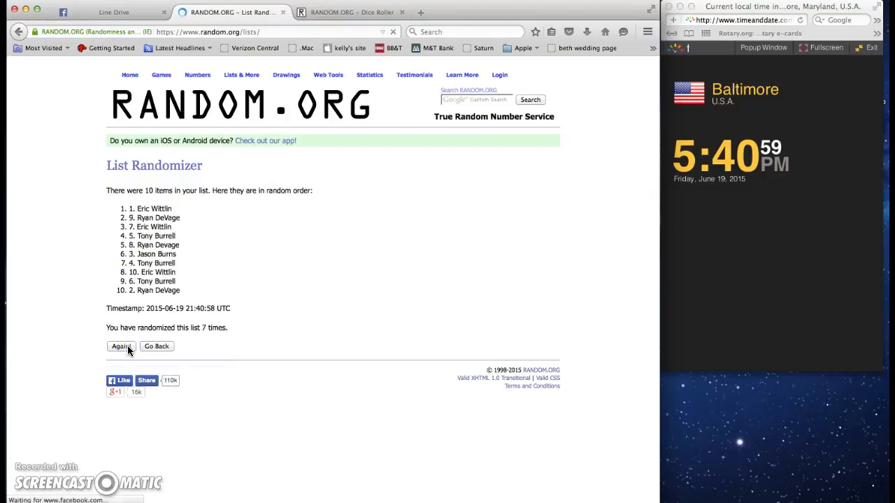
left_click(120, 347)
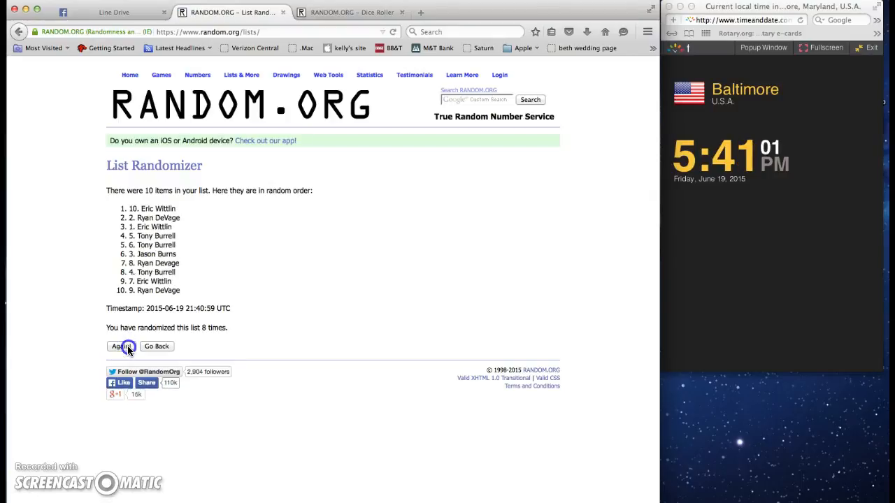
left_click(121, 346)
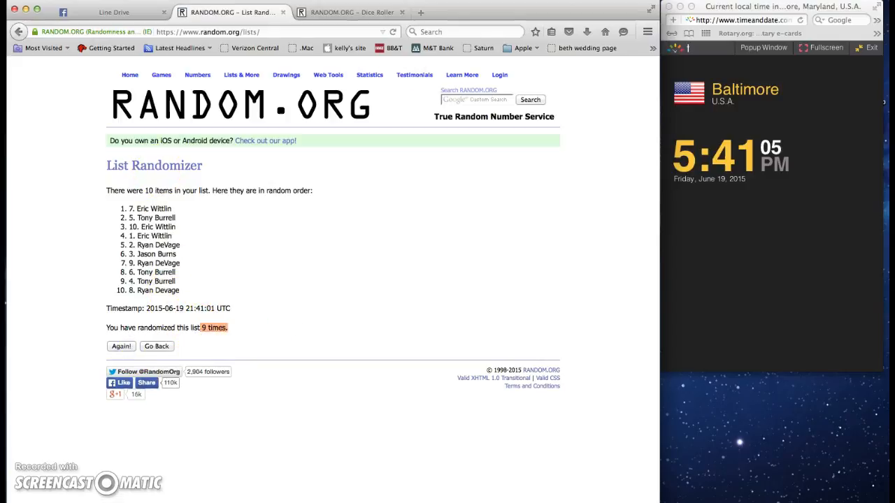
left_click(350, 11)
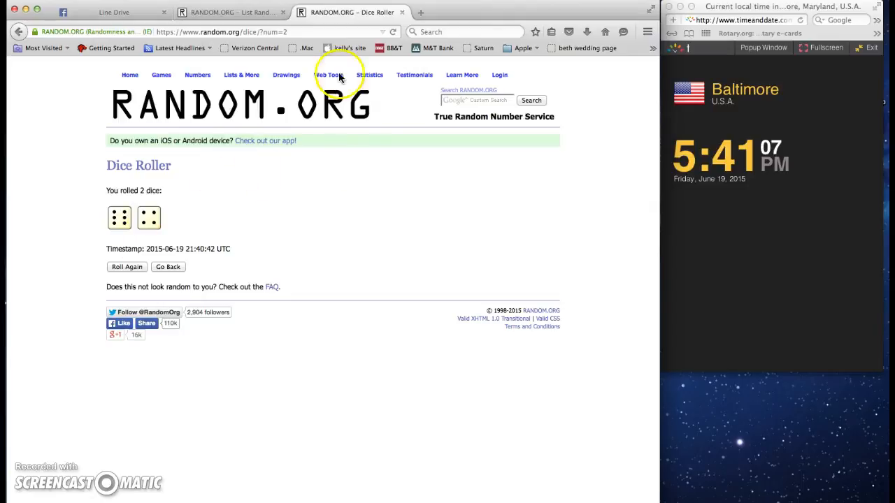
left_click(230, 11)
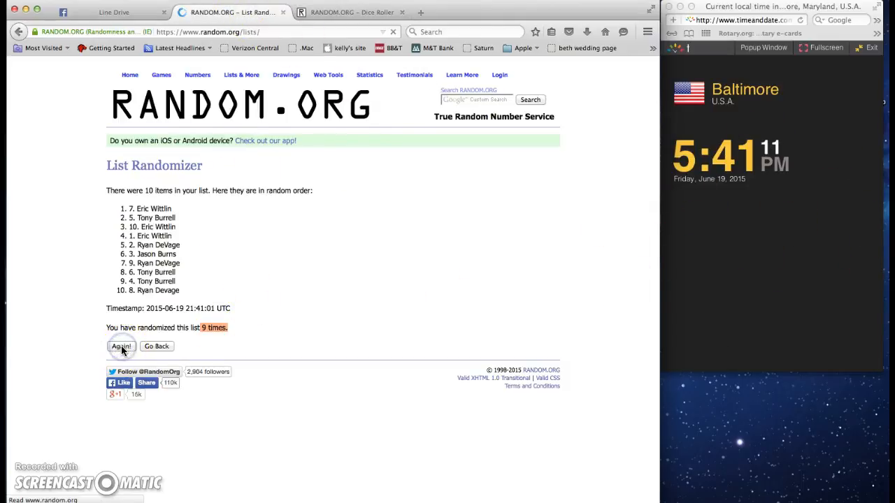
left_click(120, 347)
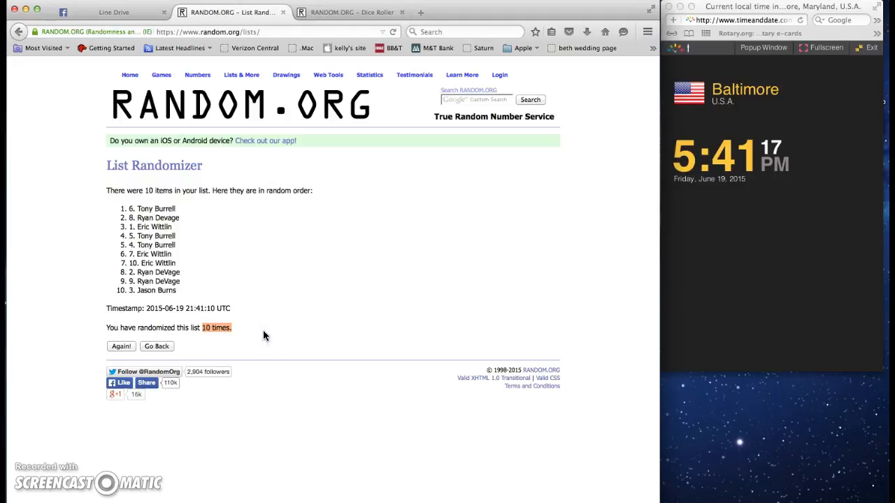
left_click(349, 11)
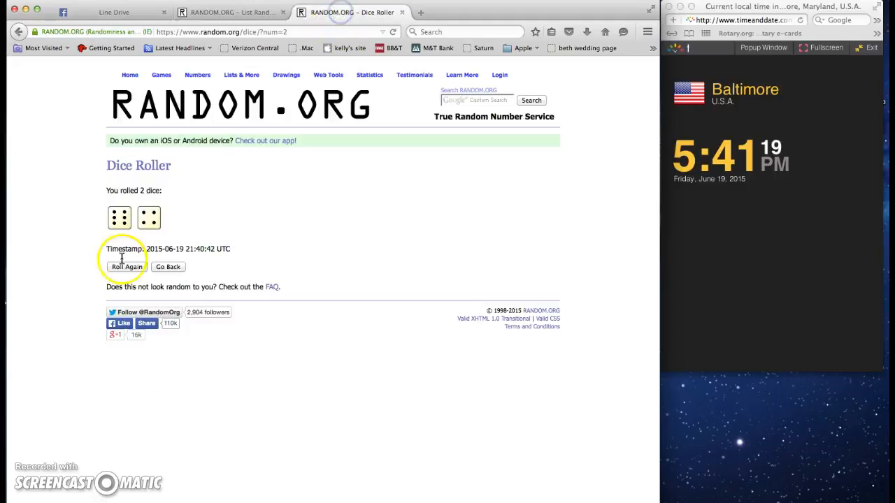